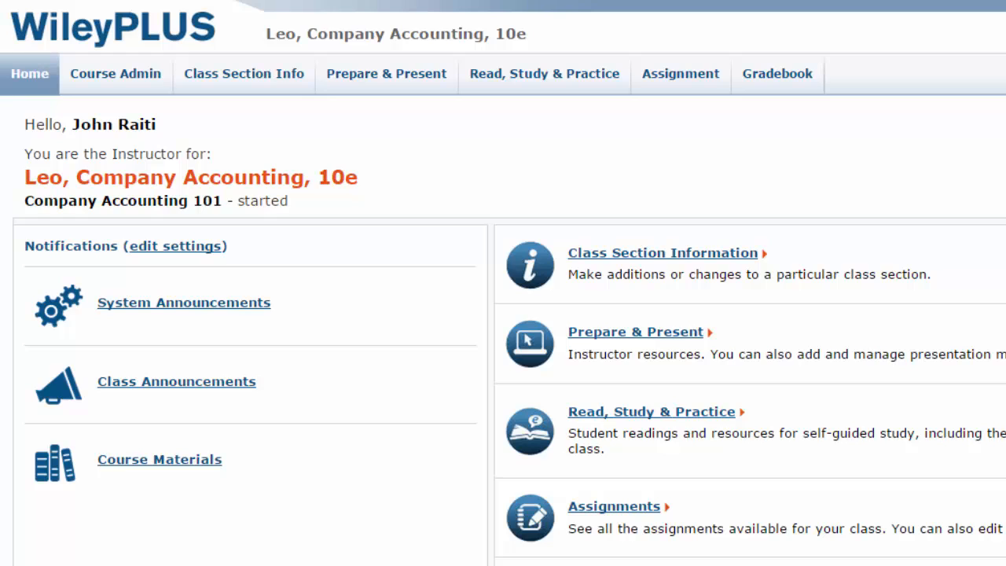
- Go from the instructor home to the course's ready-made assignments and practice quizzes list
left_click(681, 74)
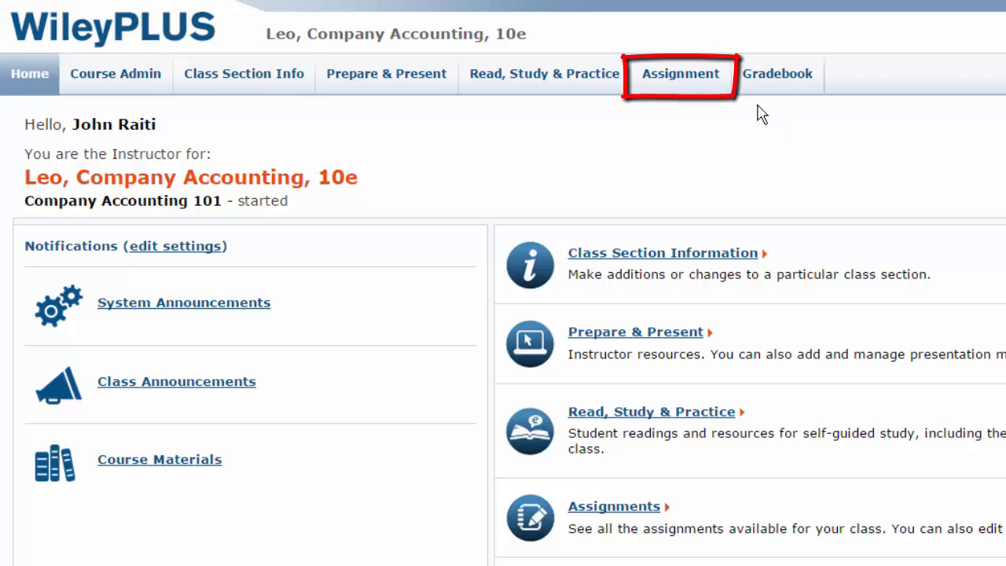
left_click(681, 74)
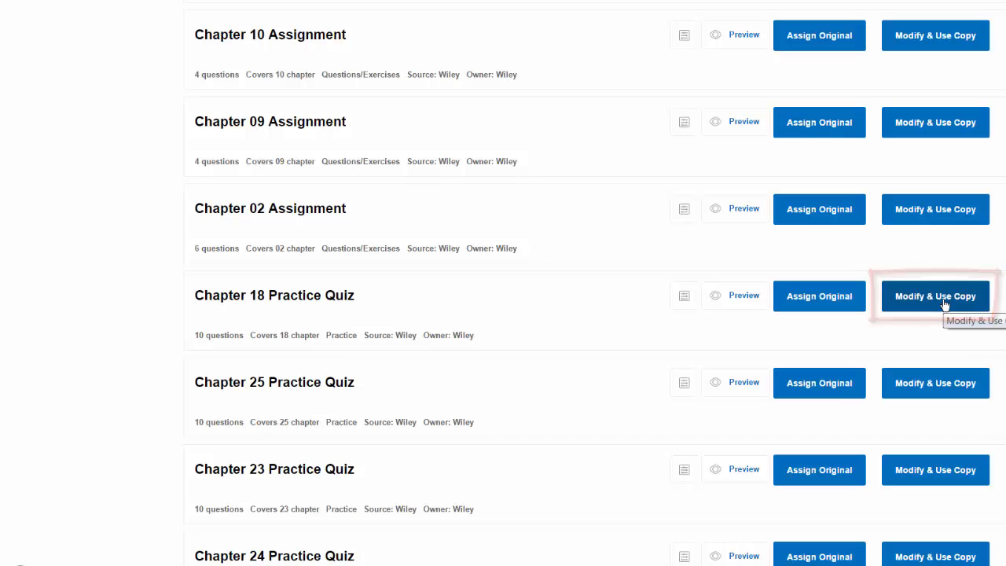
- Copy the Chapter 18 Practice Quiz as 'Homework - Week 1' and move Question 4 lower in the order
left_click(936, 295)
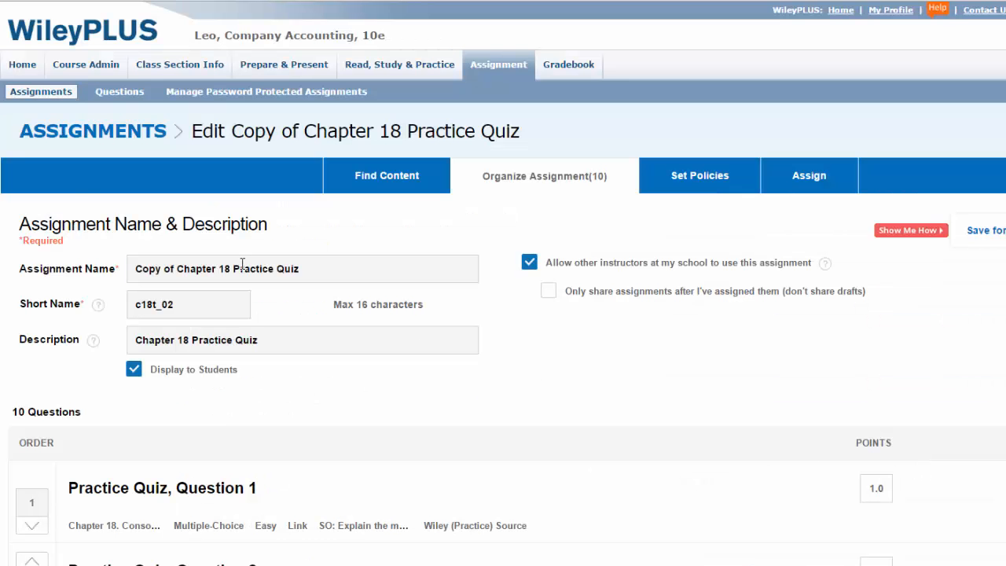
triple_click(244, 267)
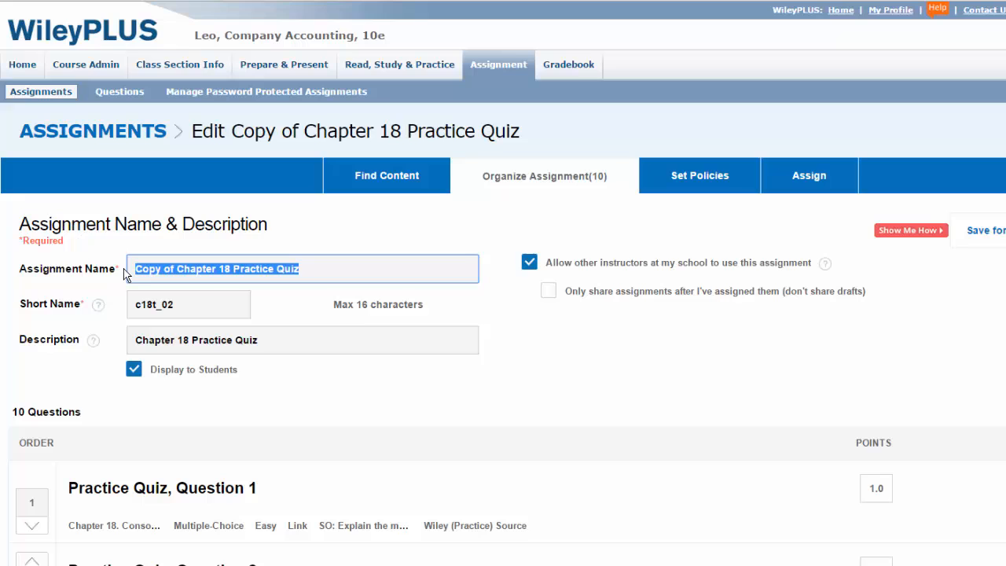
type("Homework - Week 1")
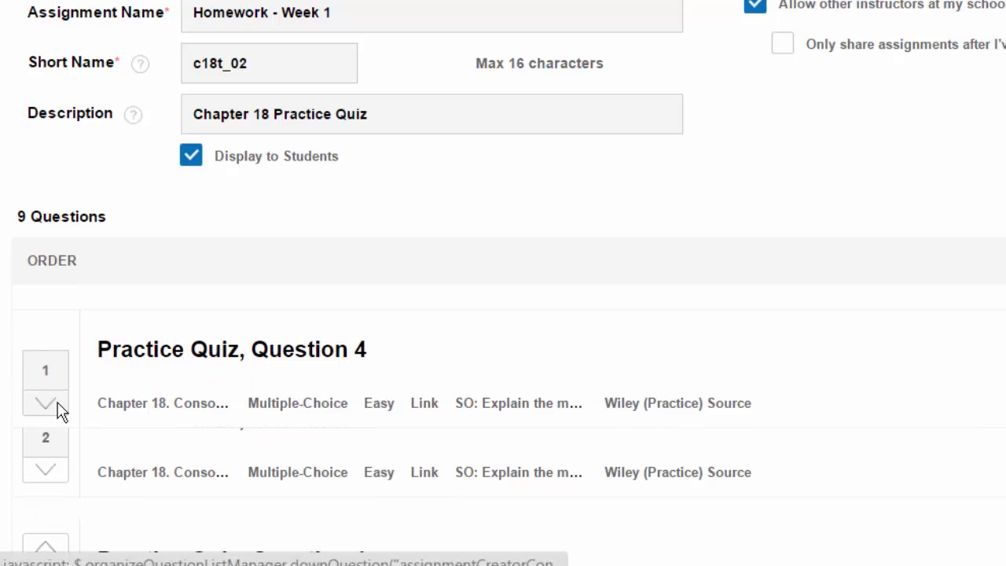
left_click(44, 403)
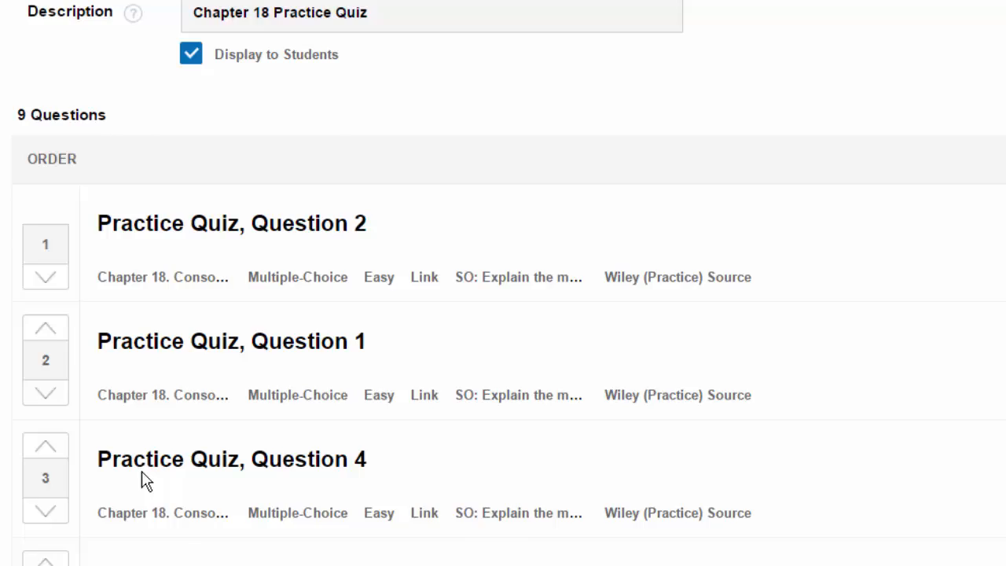
scroll("down", 3)
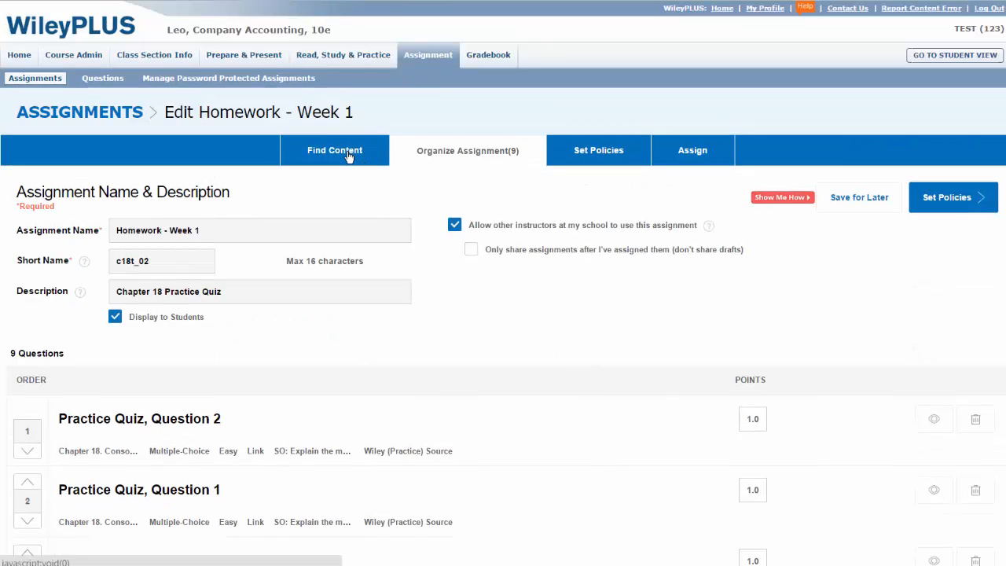
- Filter the Find Content question search to Chapter 3
left_click(333, 151)
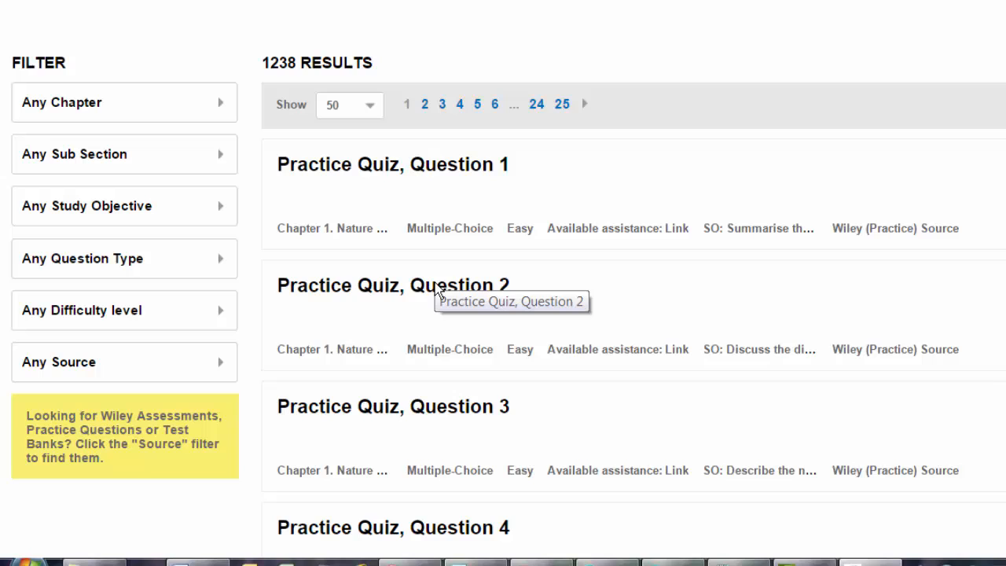
mouse_move(158, 89)
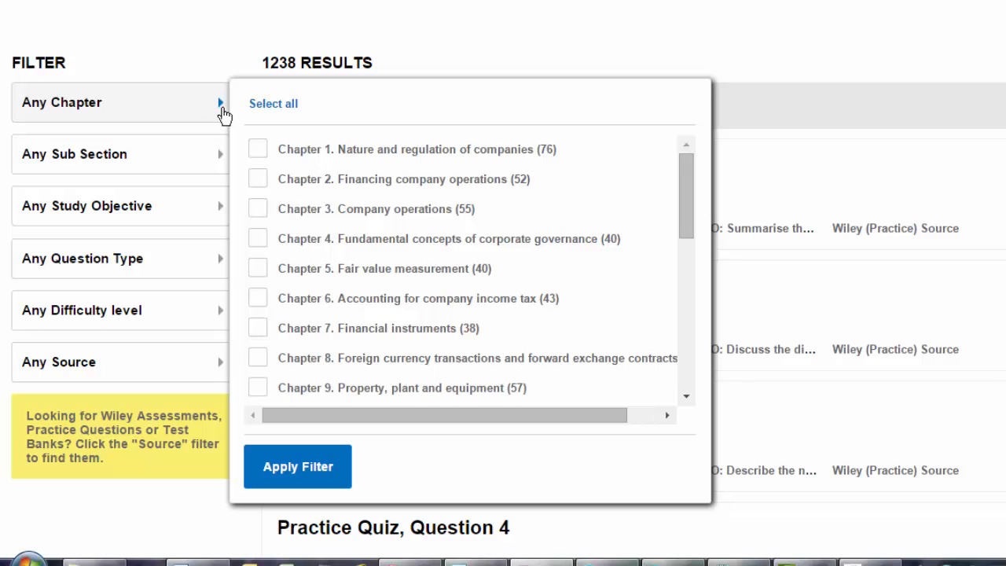
left_click(258, 208)
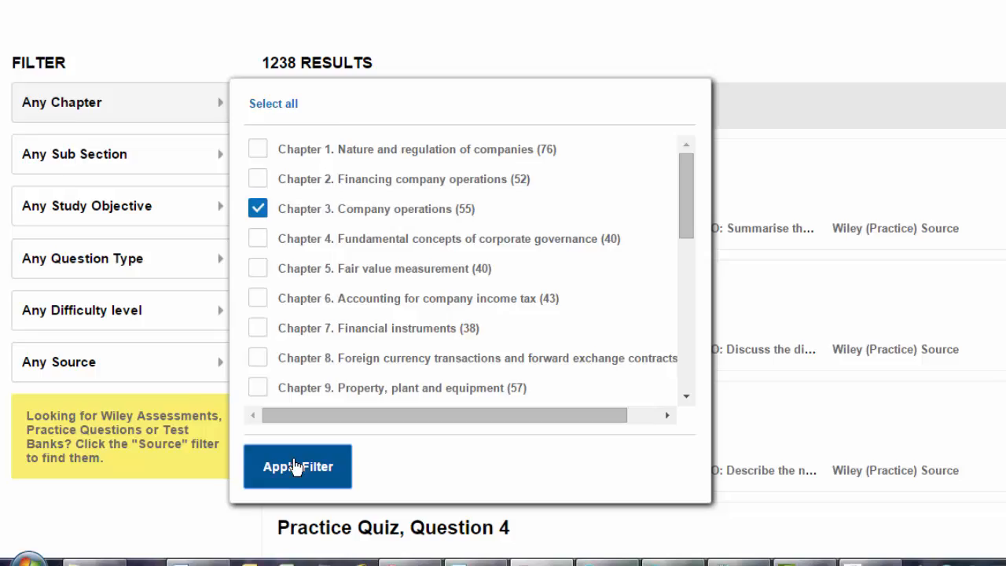
left_click(297, 465)
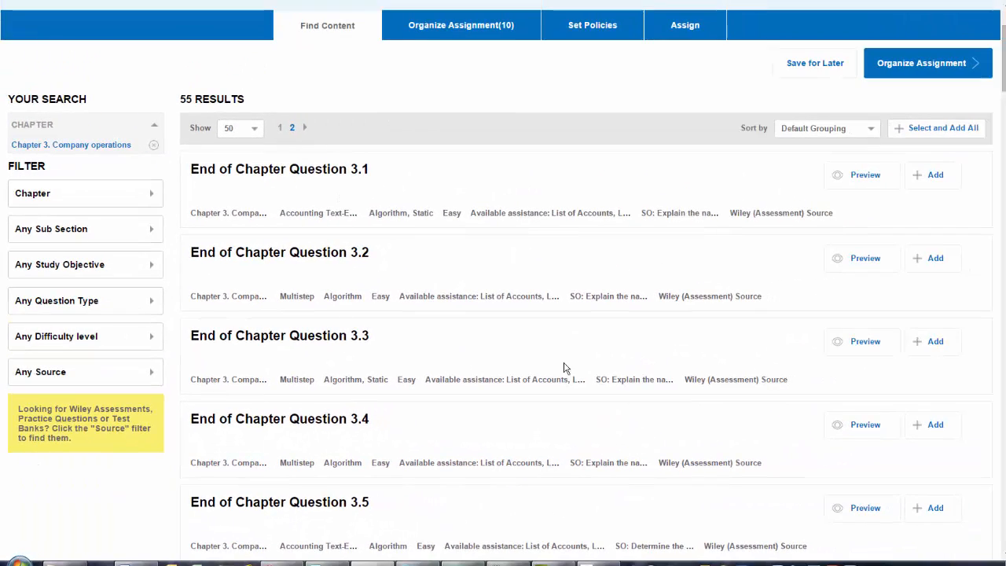
mouse_move(858, 348)
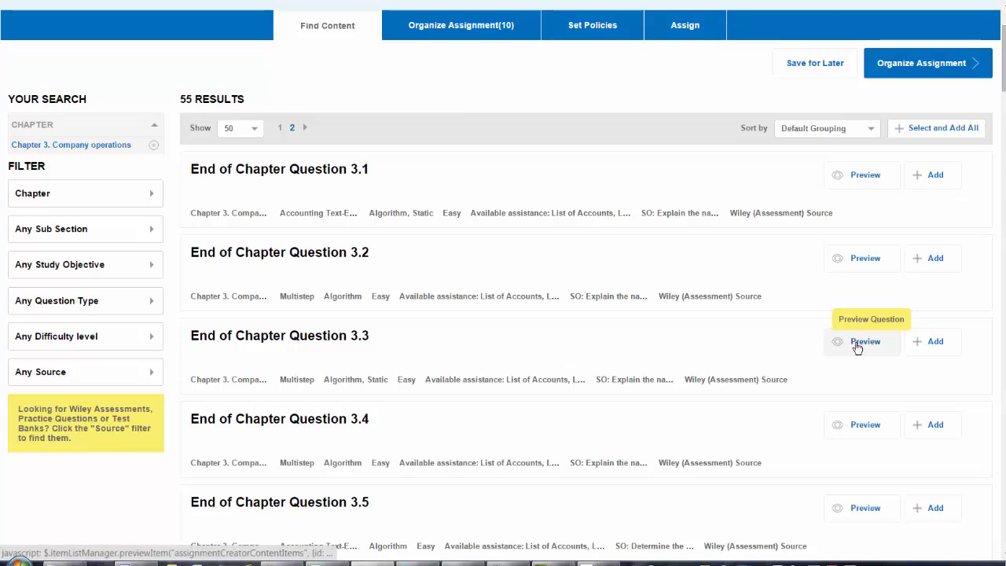
- Add End of Chapter Question 3.3 to the homework and return to Organize Assignment
left_click(865, 341)
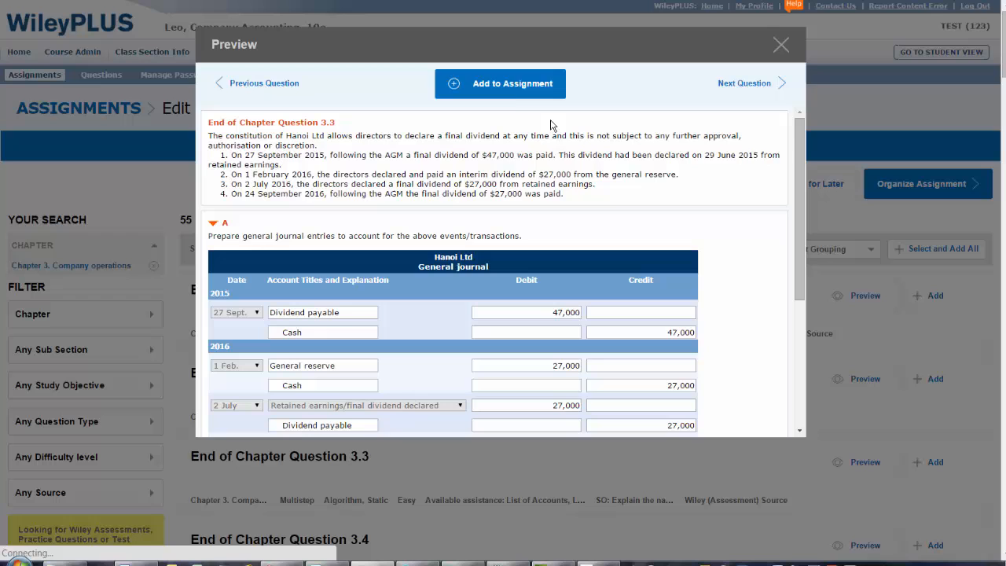
left_click(501, 83)
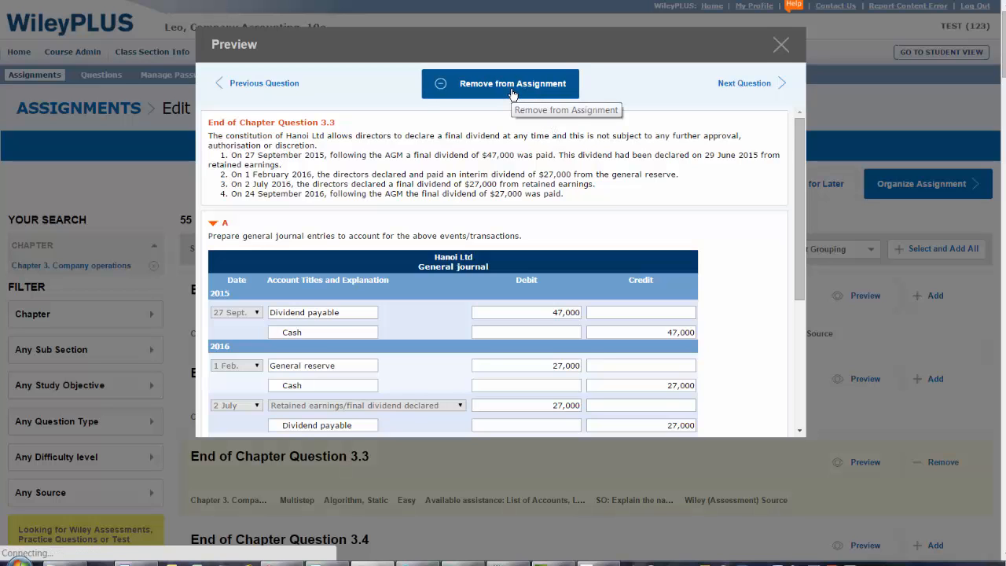
left_click(778, 44)
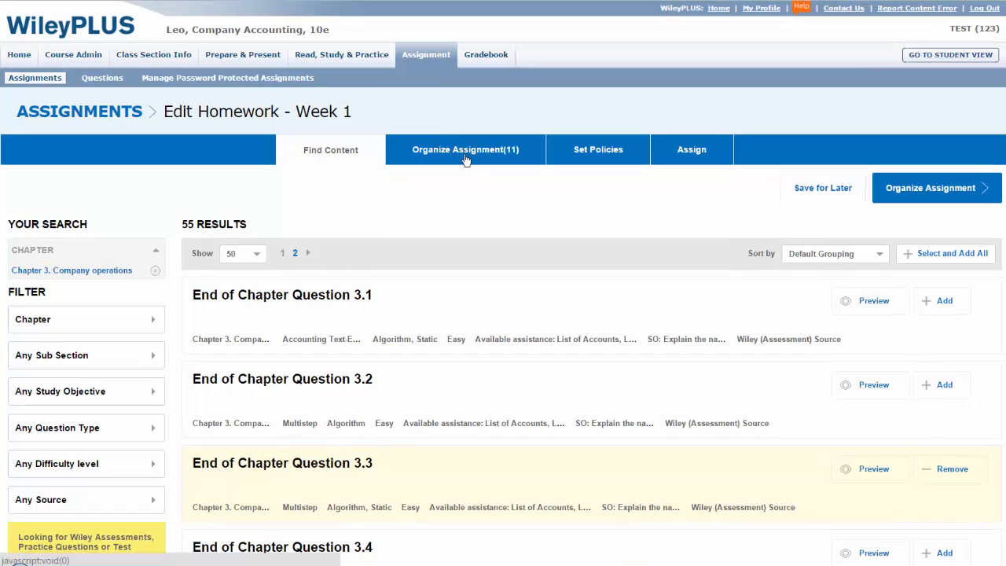
left_click(466, 149)
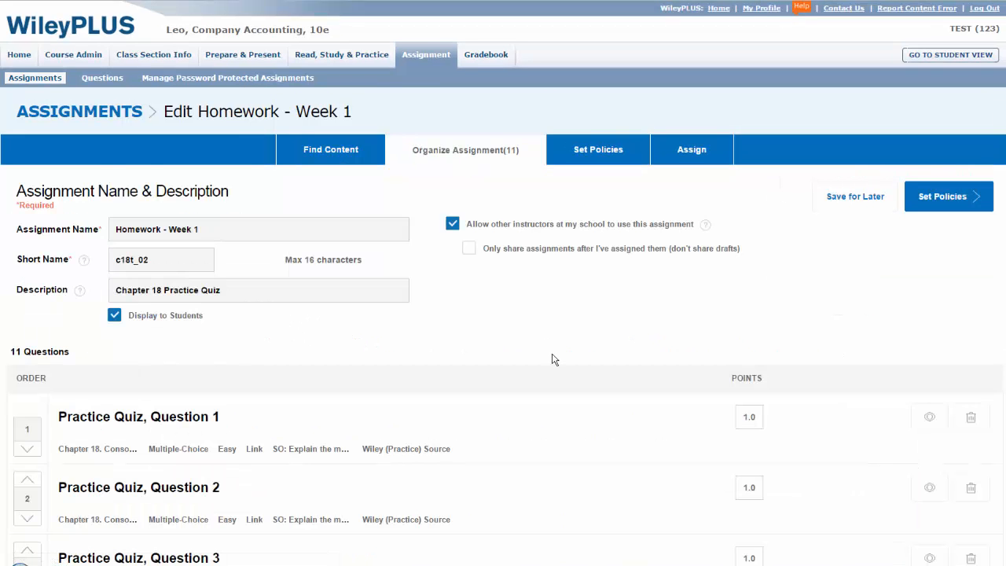
- Set the first question's point value to 2.0
scroll("down", 3)
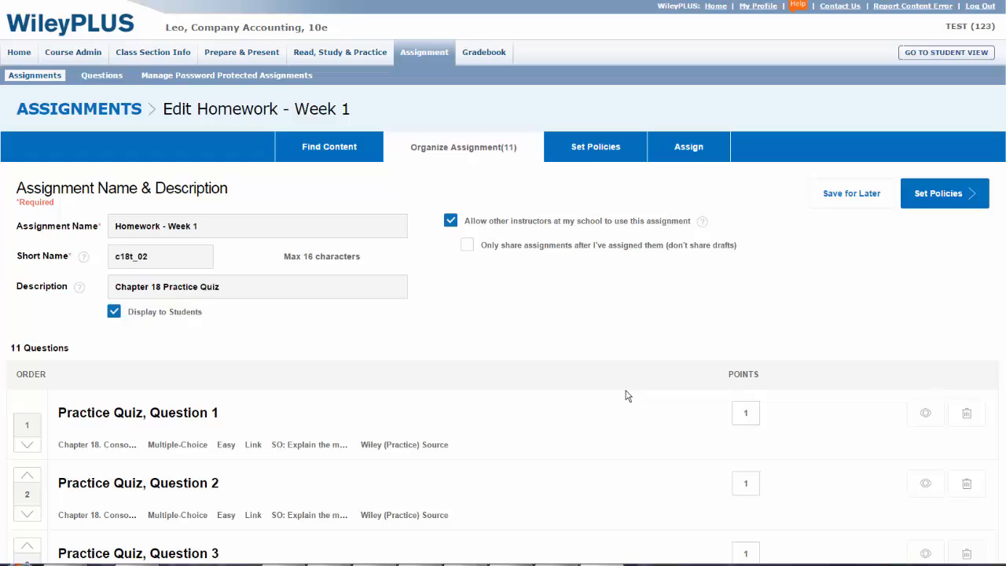
left_click(745, 412)
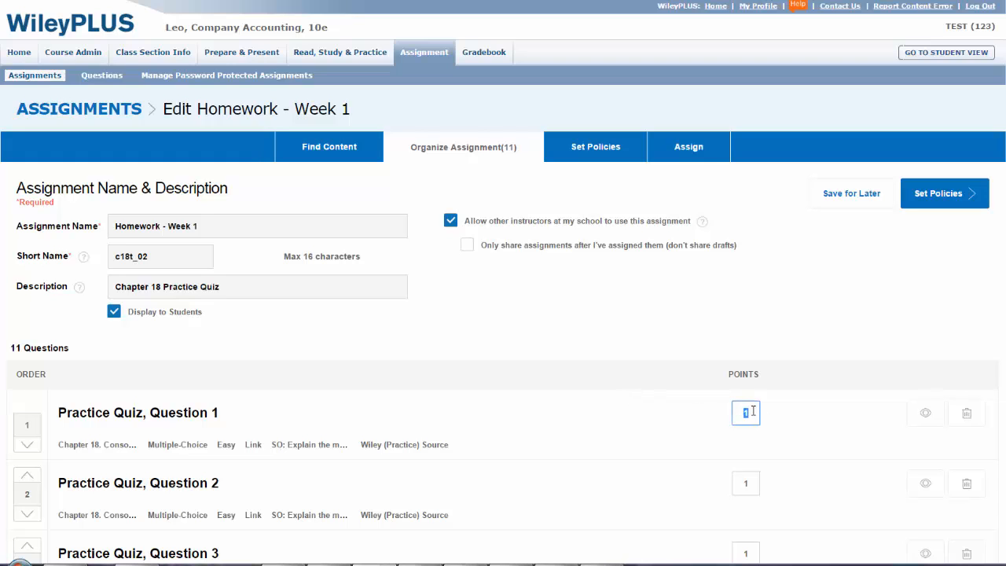
type("2.0")
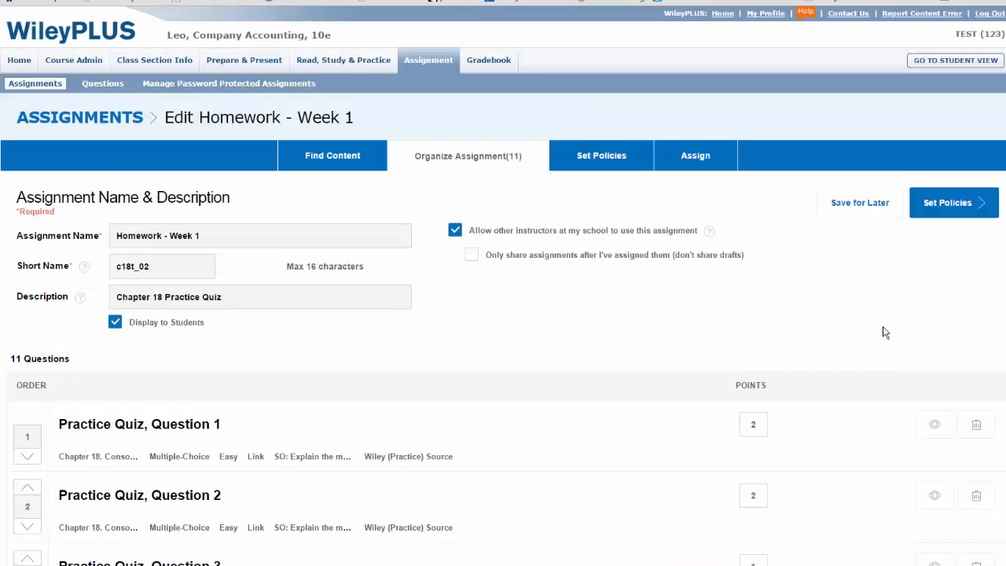
mouse_move(909, 242)
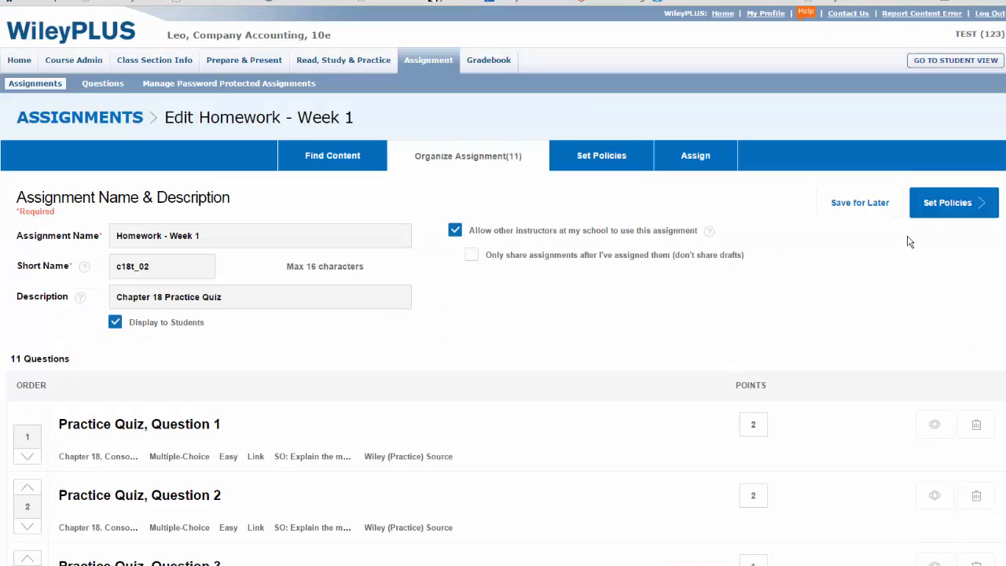
- Review the Set Policies page, keeping default score feedback and attempts allowed
left_click(601, 156)
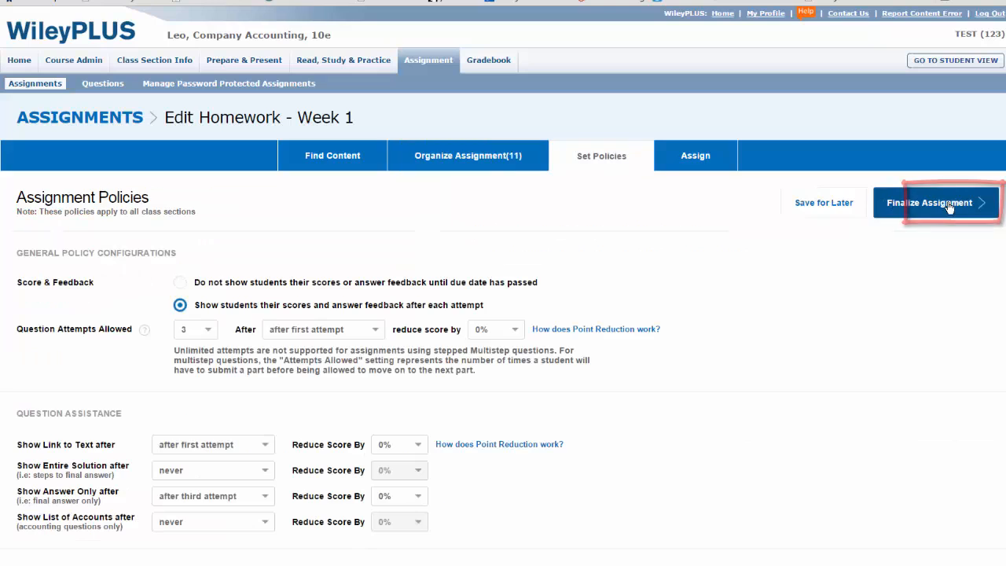
scroll("down", 3)
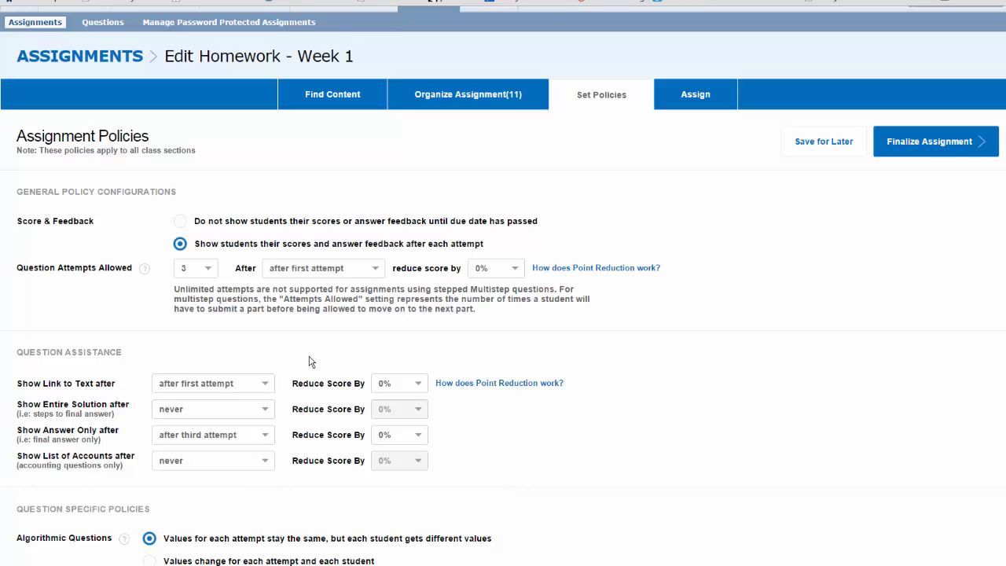
mouse_move(226, 373)
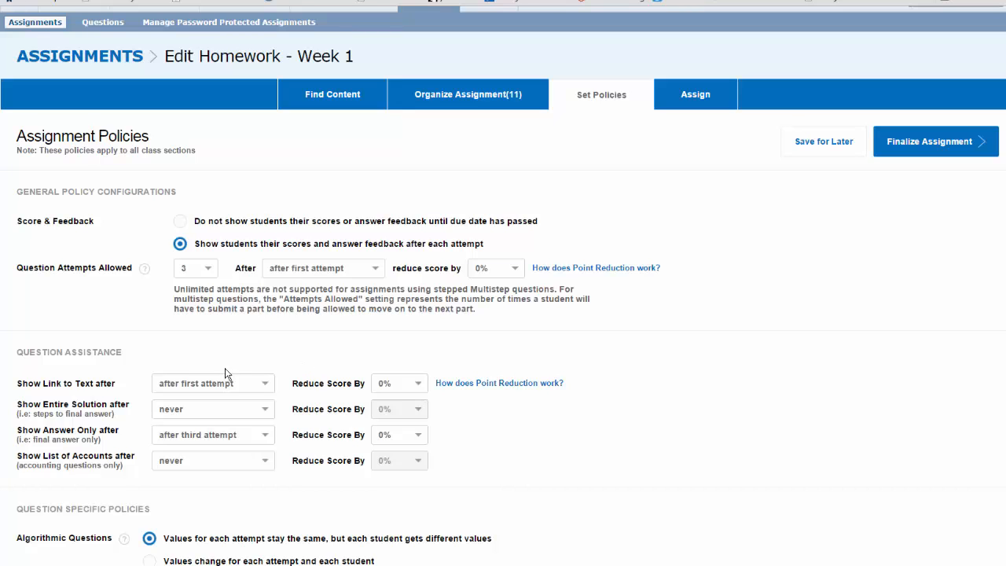
mouse_move(557, 428)
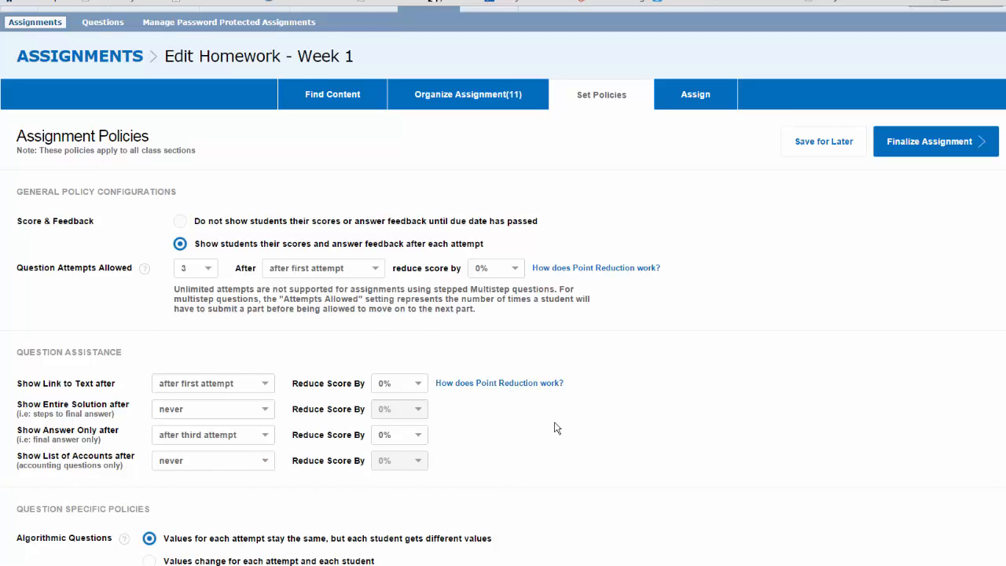
- Assign the homework to Company Accounting 101 starting 04:45 PM, due October 23, 2015
left_click(695, 94)
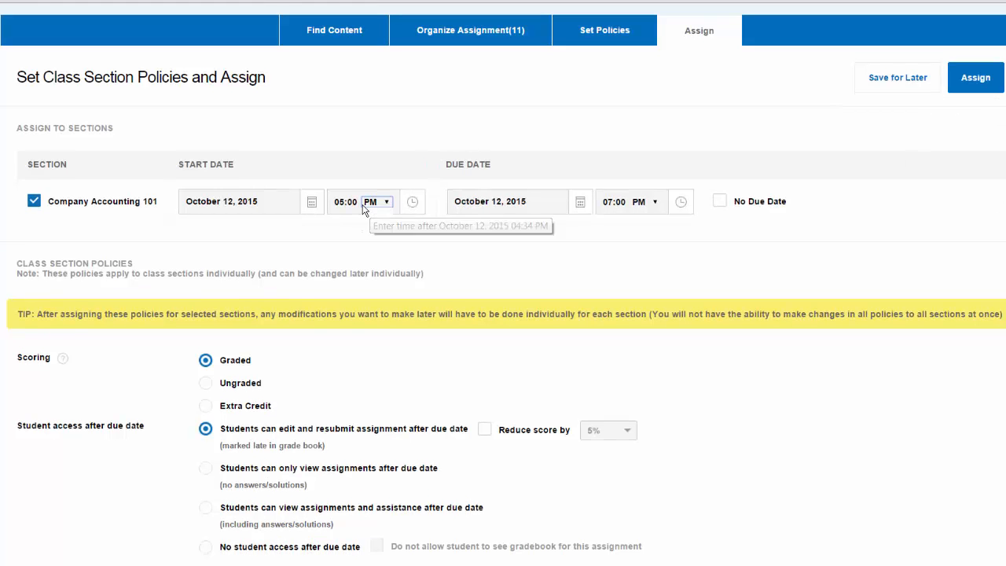
left_click(346, 201)
type("04:45")
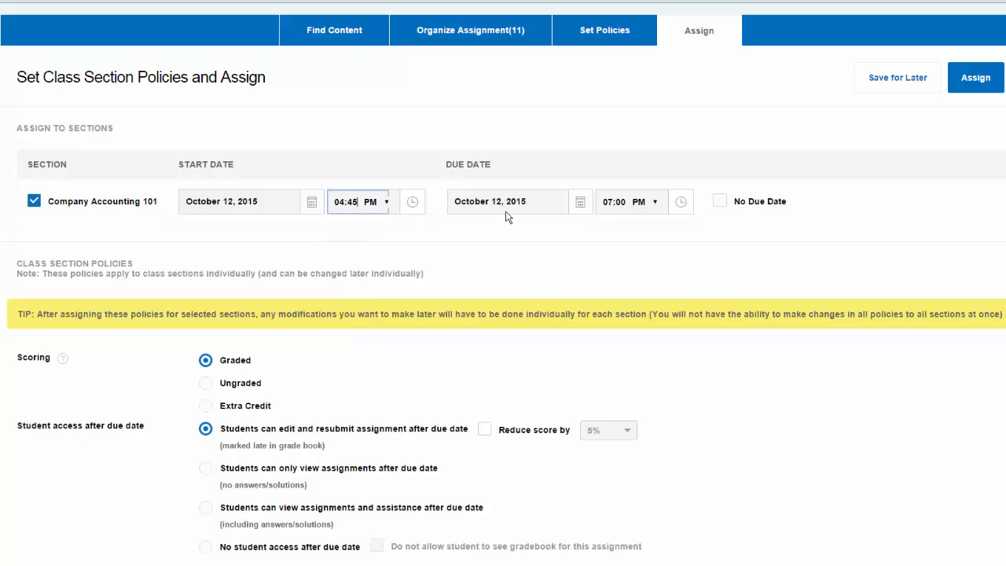
left_click(579, 201)
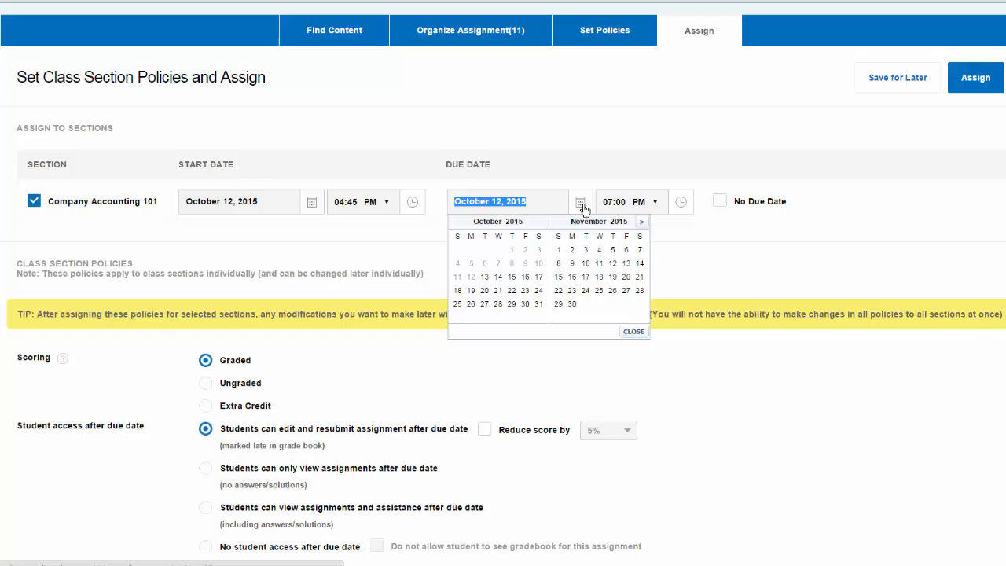
left_click(500, 289)
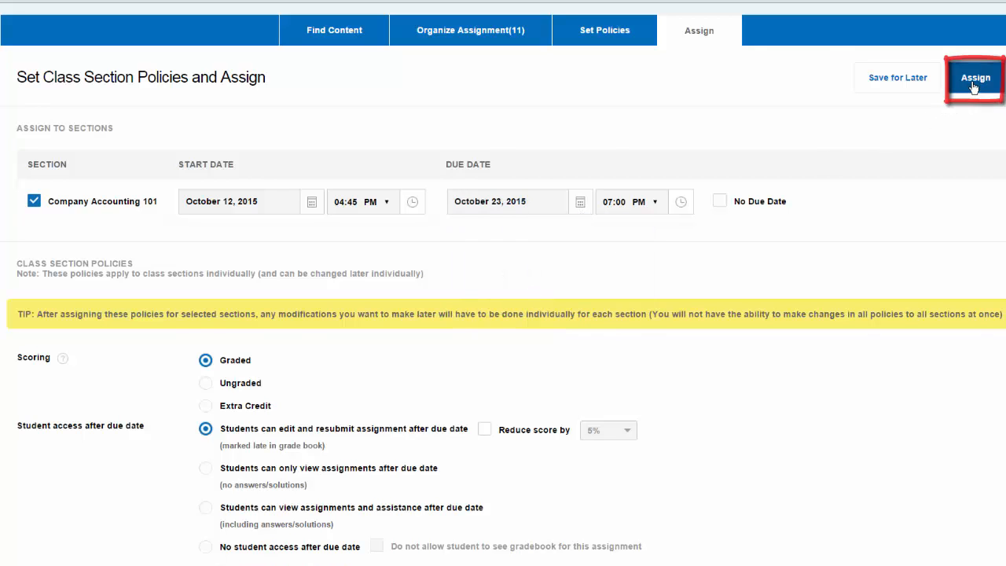
left_click(979, 77)
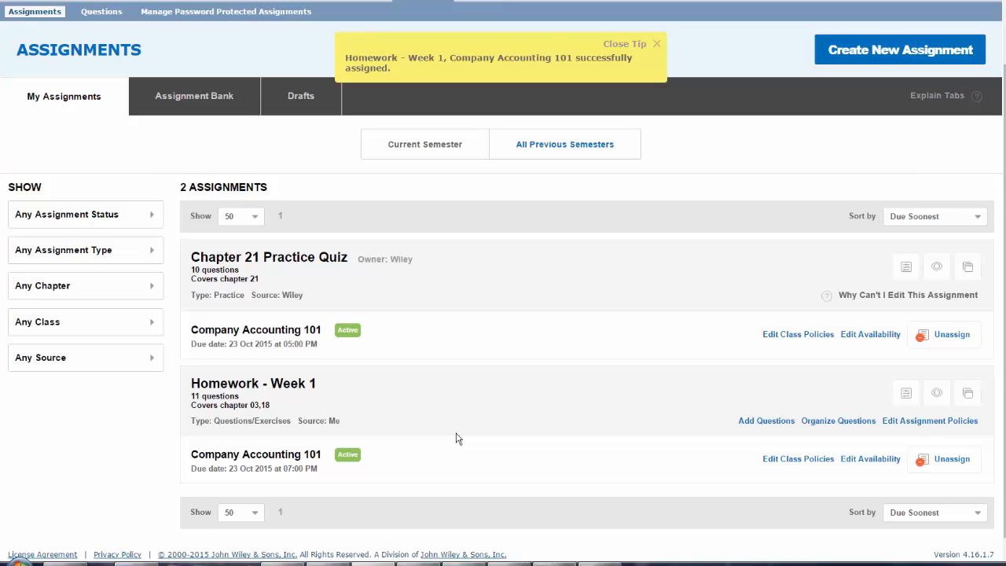
mouse_move(381, 390)
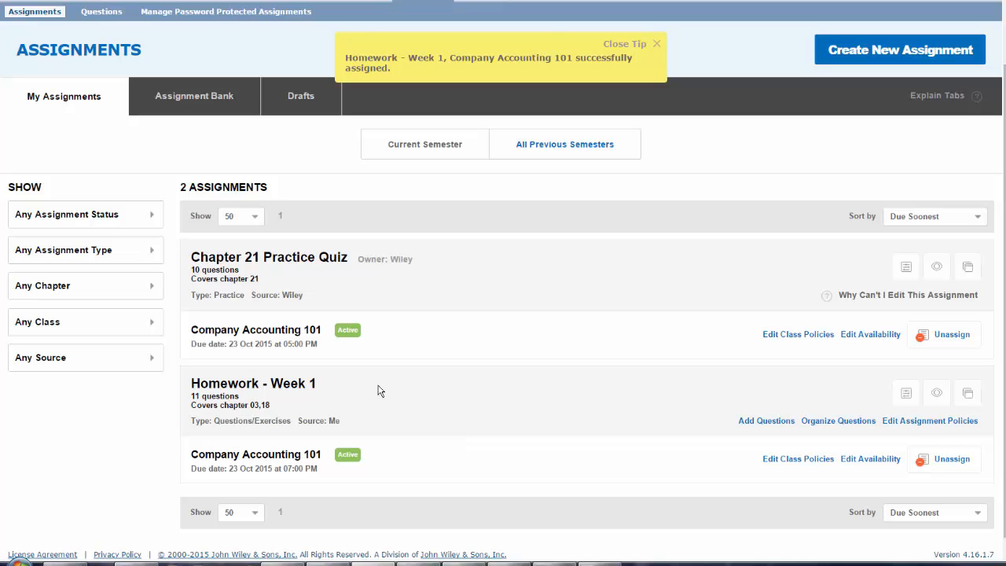